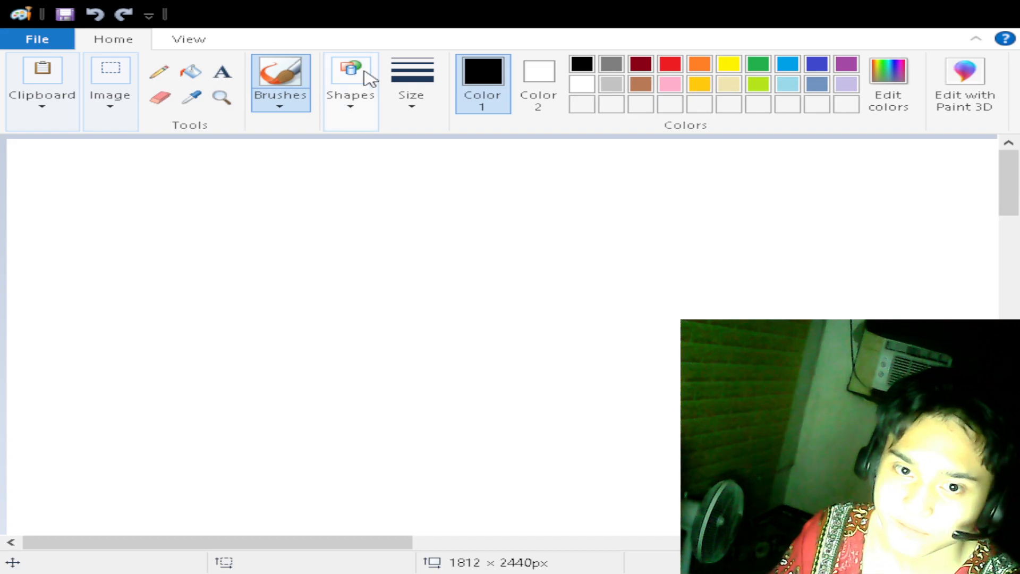
Brush a black hanger hook and long bar near the canvas centre, redrawing part of the bar.
drag(273, 224, 580, 344)
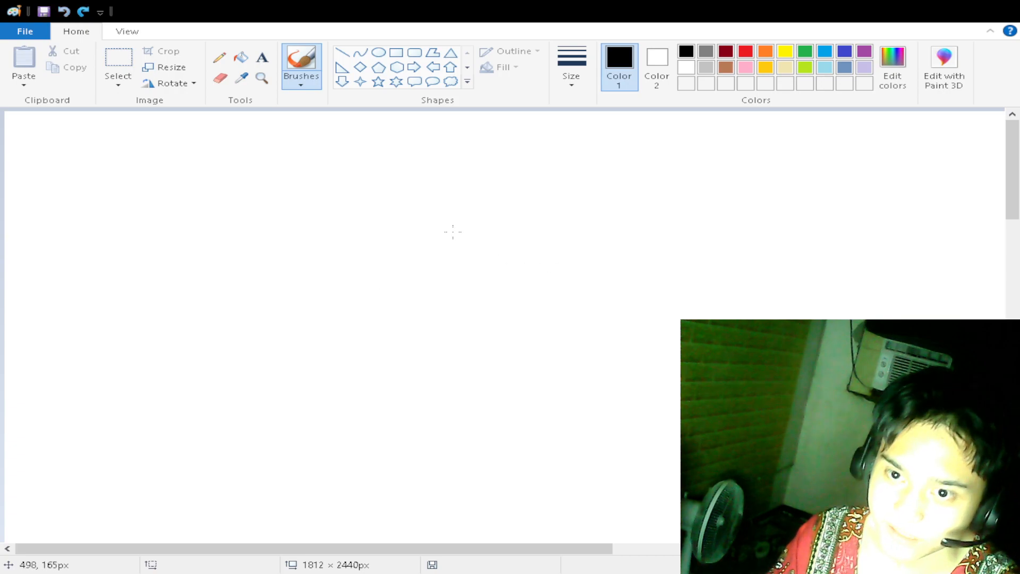
drag(456, 209, 478, 313)
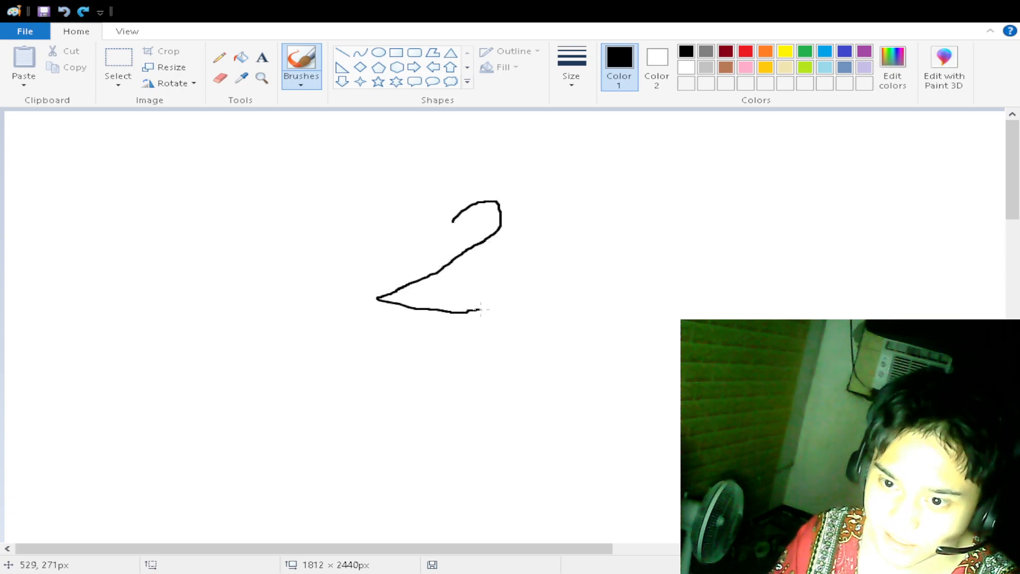
drag(469, 254, 592, 280)
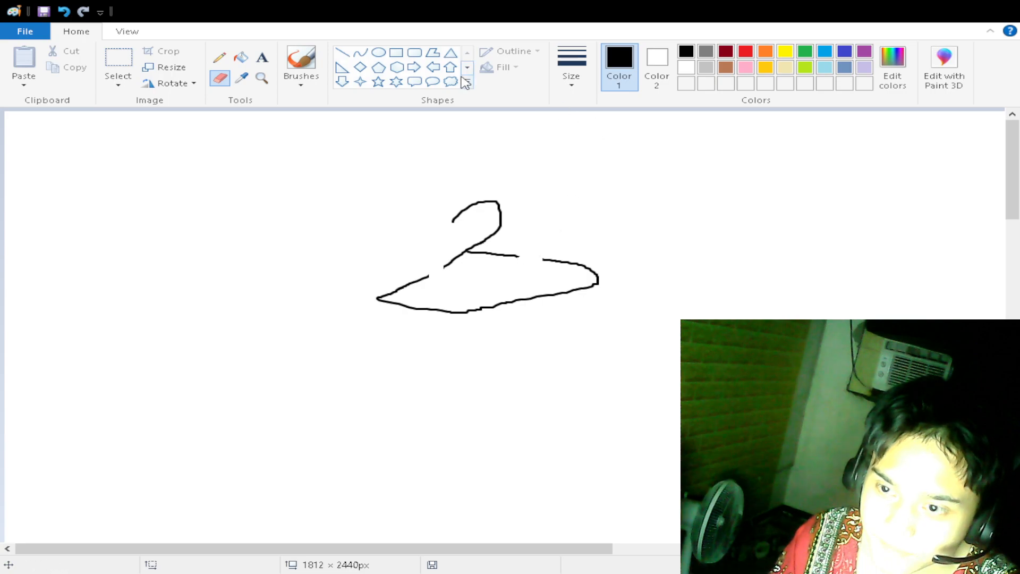
click(301, 62)
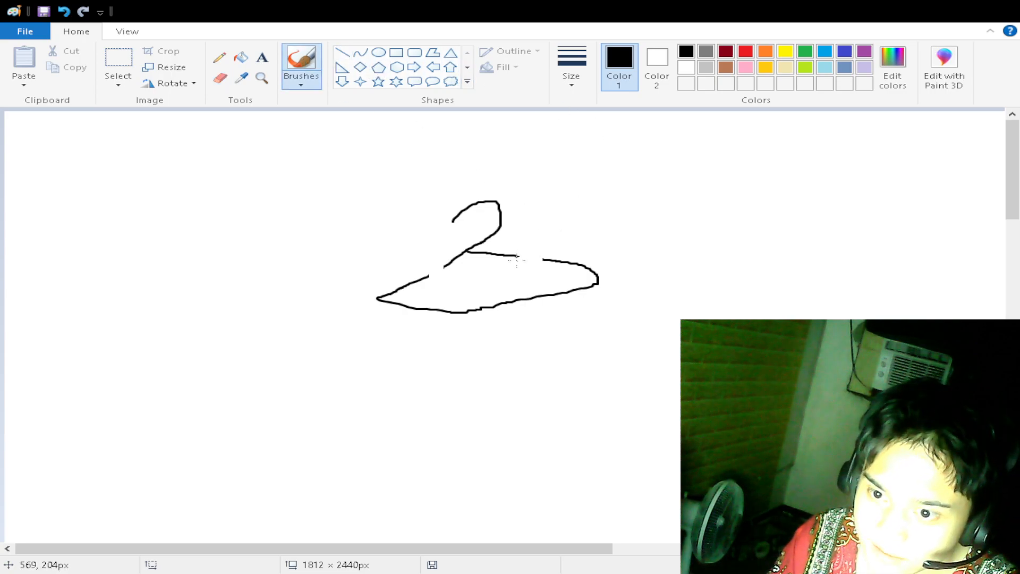
drag(449, 266, 527, 263)
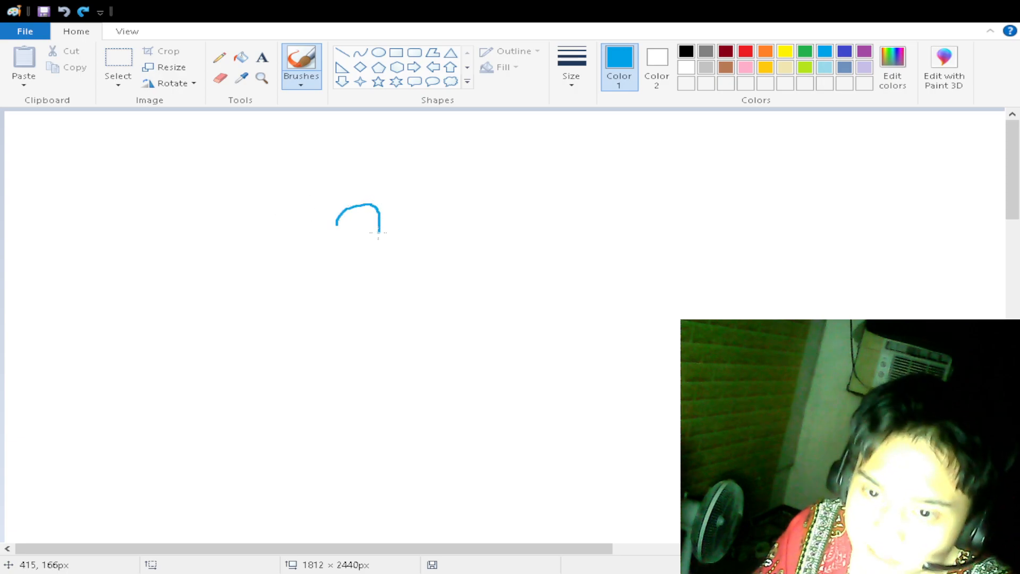
Sketch a blue hanger left of centre, erase gaps in its bar and draw clips there.
drag(374, 228, 423, 296)
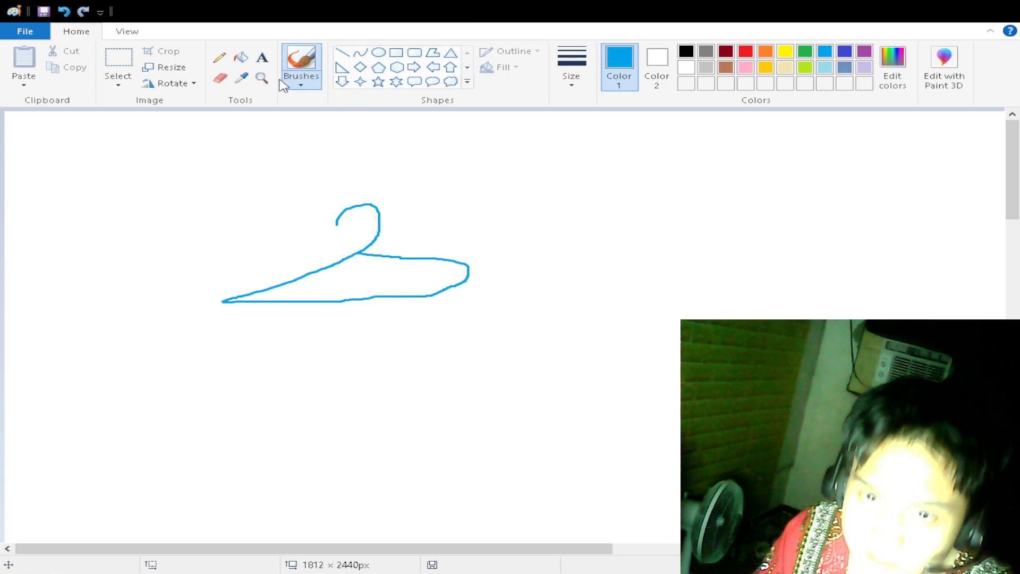
click(220, 78)
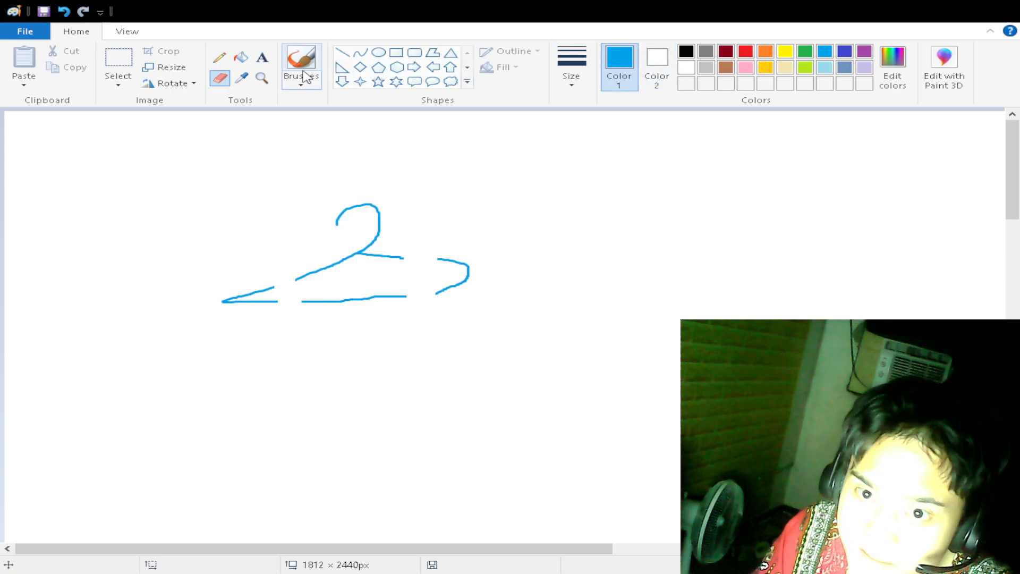
click(301, 61)
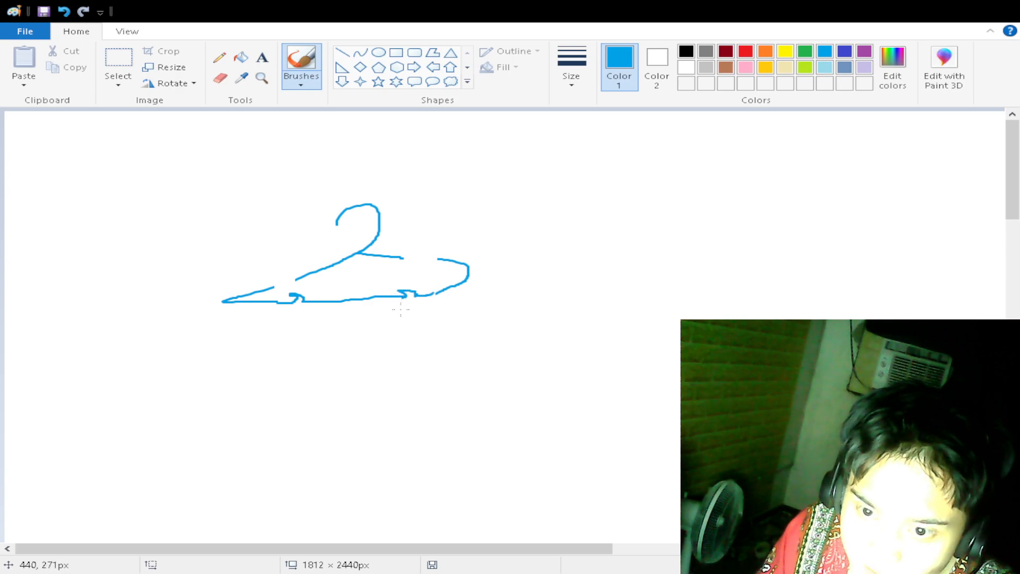
drag(403, 270, 436, 260)
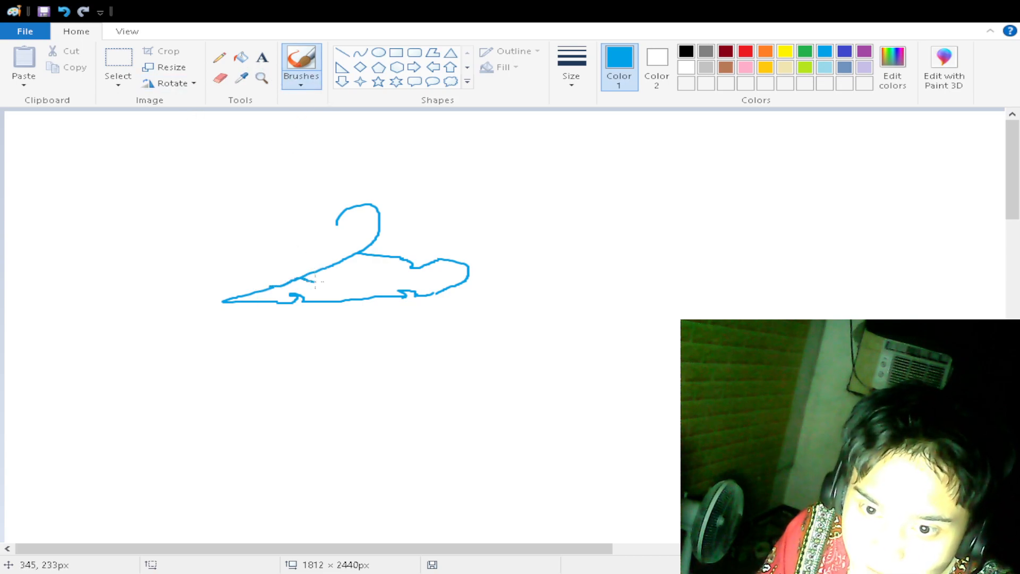
click(220, 78)
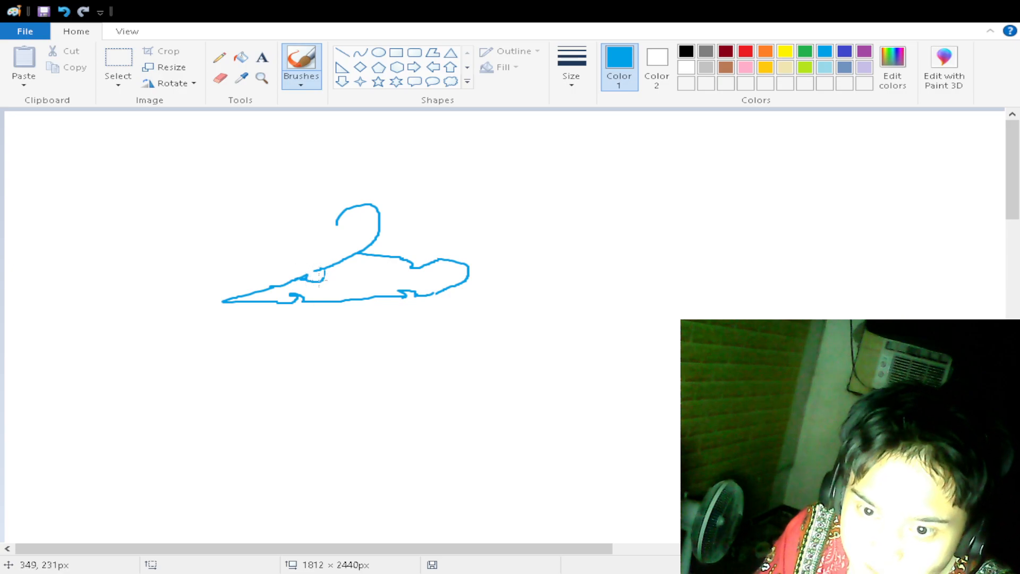
mouse_move(640, 226)
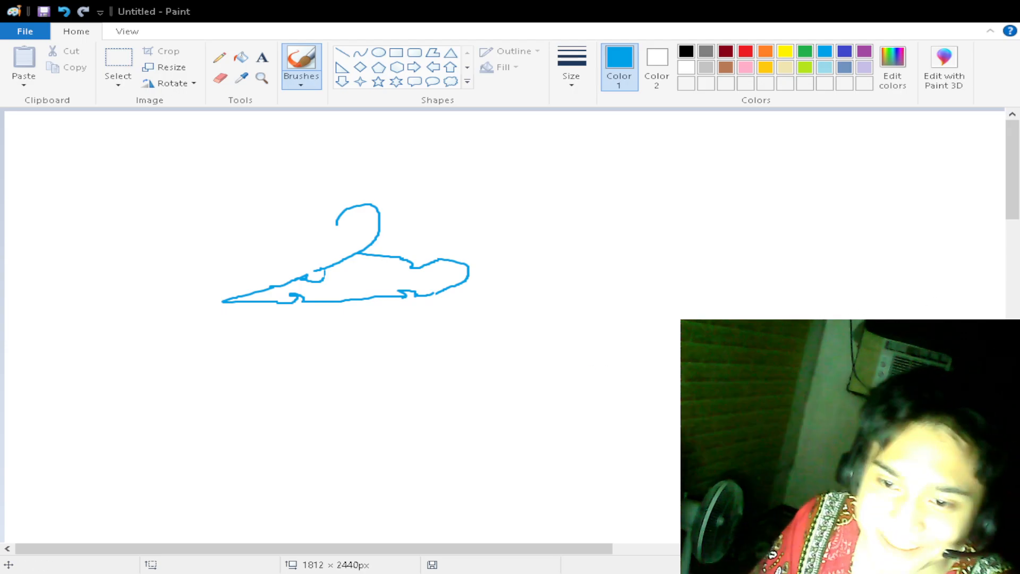
drag(776, 223, 507, 284)
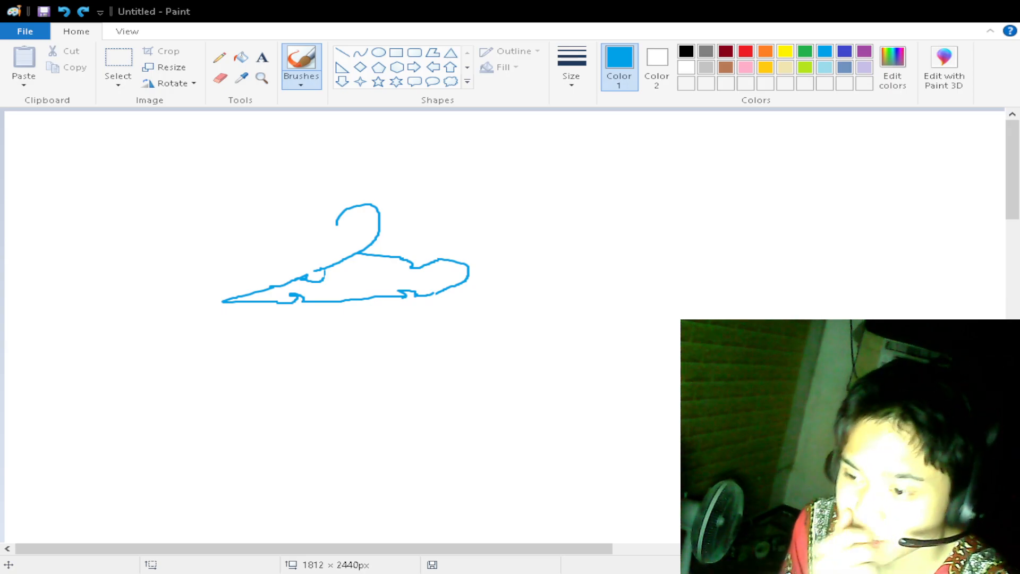
mouse_move(489, 266)
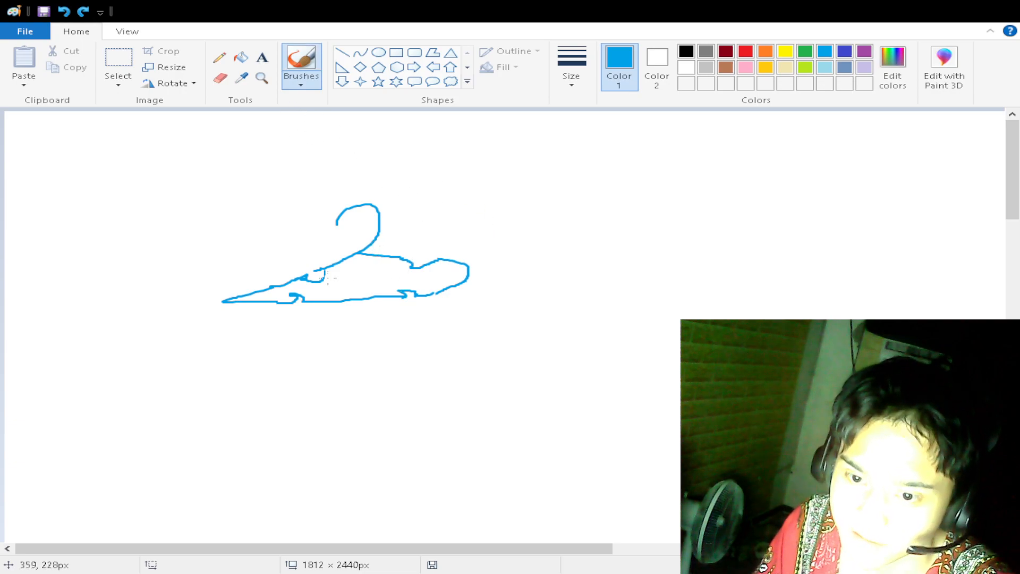
Add extra strokes around the blue hanger's left clip and try a larger blue outline beside it.
drag(299, 261, 315, 280)
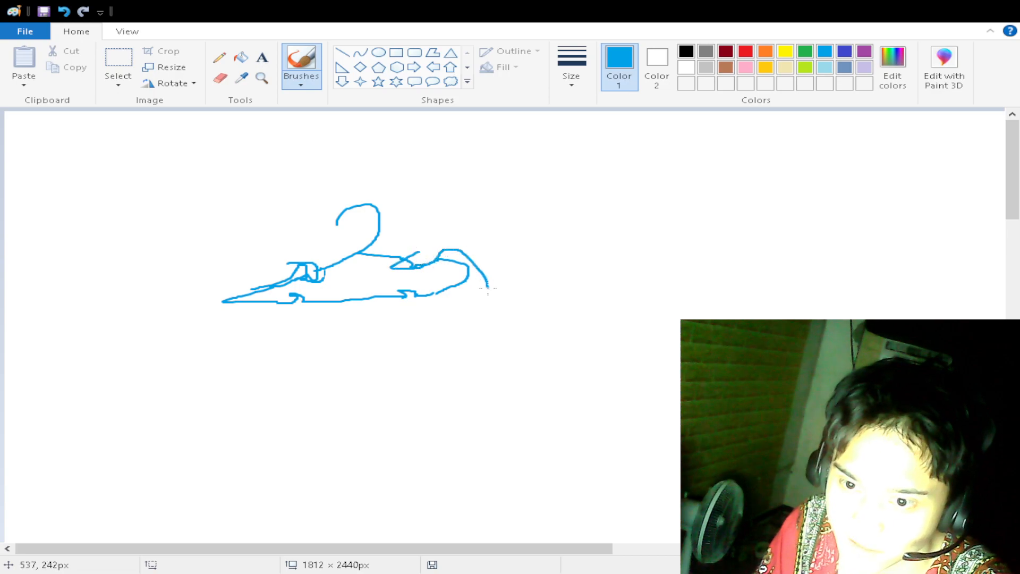
drag(481, 287, 547, 348)
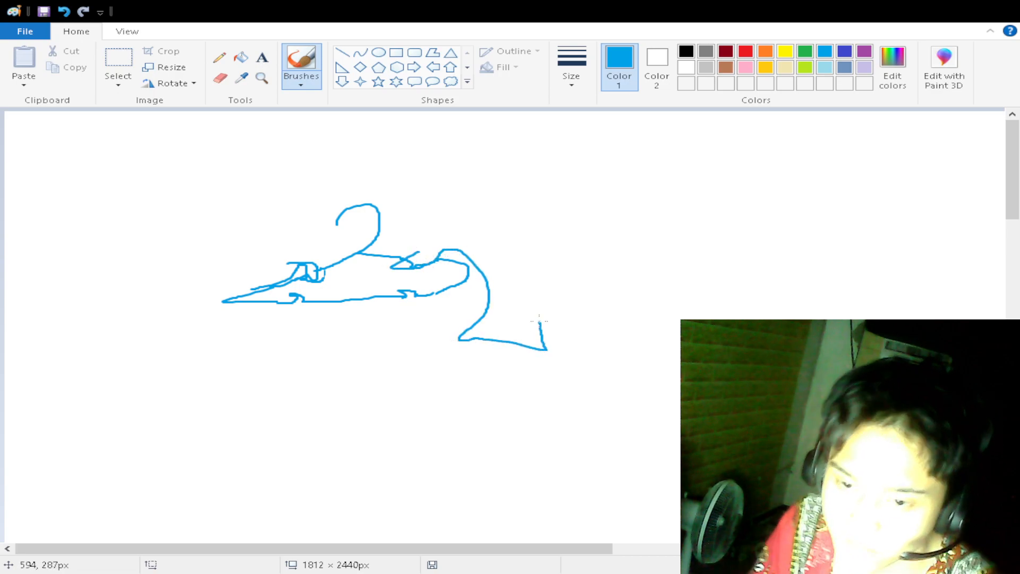
drag(429, 244, 537, 345)
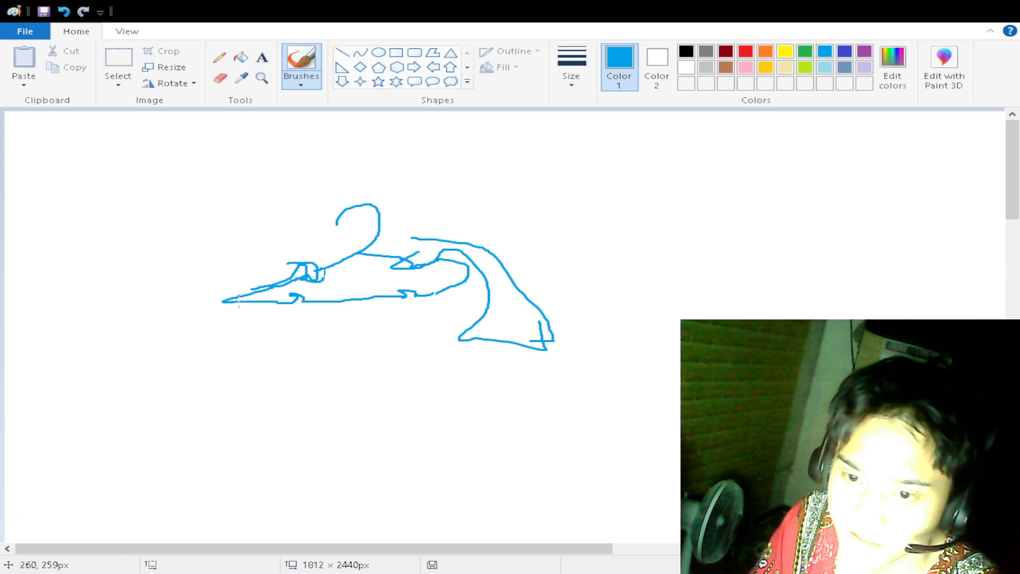
drag(221, 302, 449, 427)
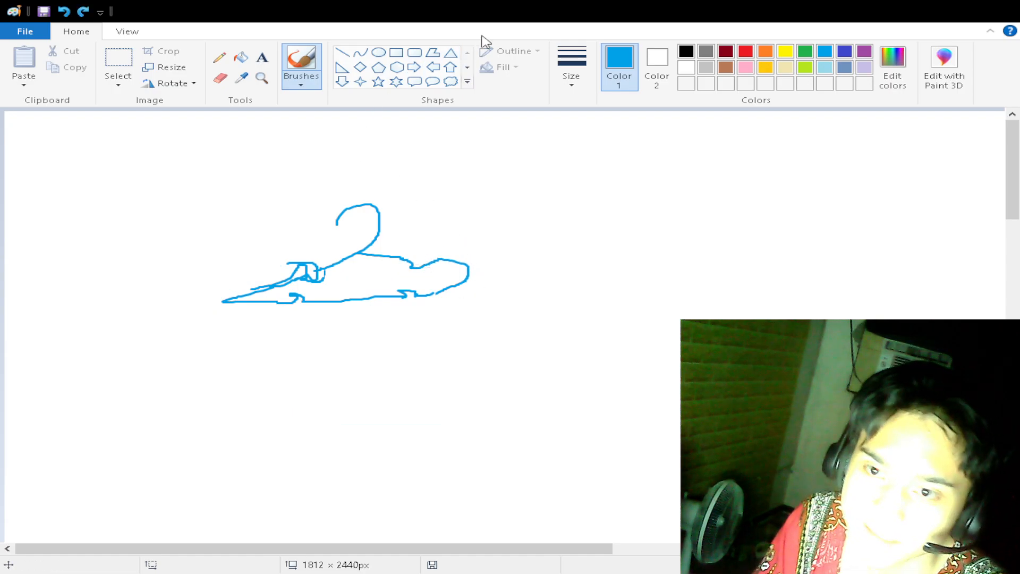
click(686, 51)
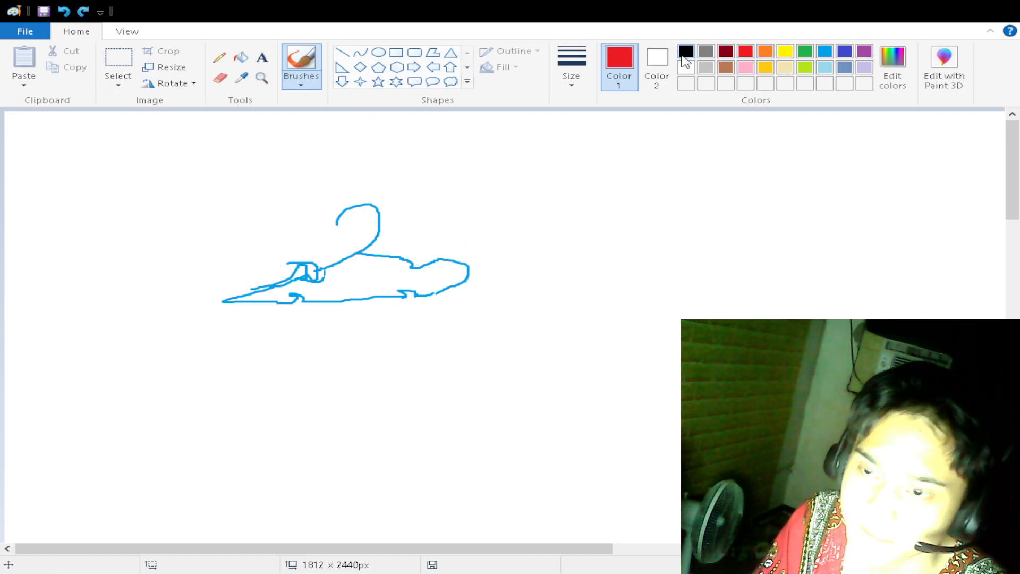
Switch to black and draw a hoodie outline with hood, face opening, drawstrings and sleeve.
click(685, 52)
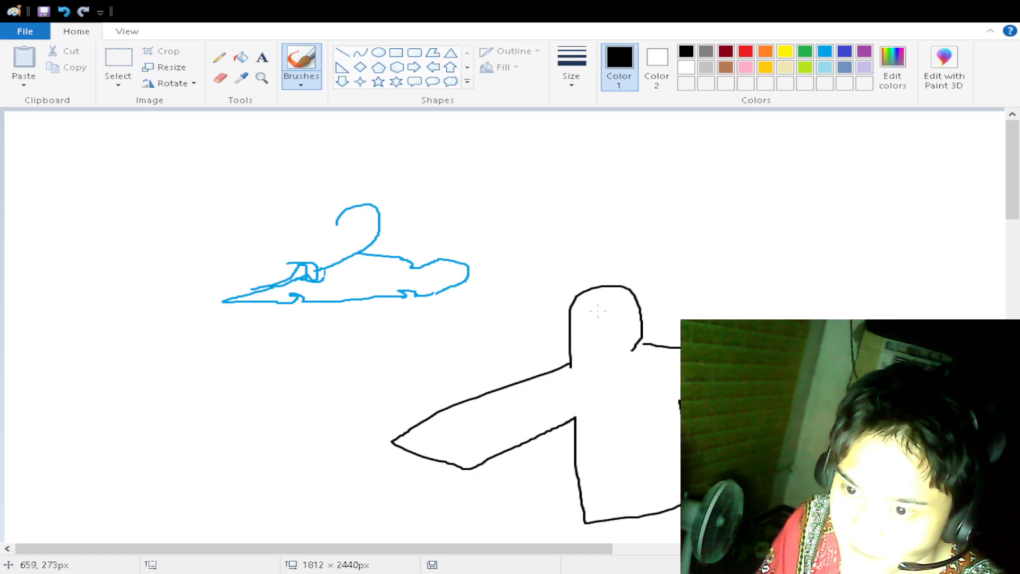
drag(592, 319, 635, 319)
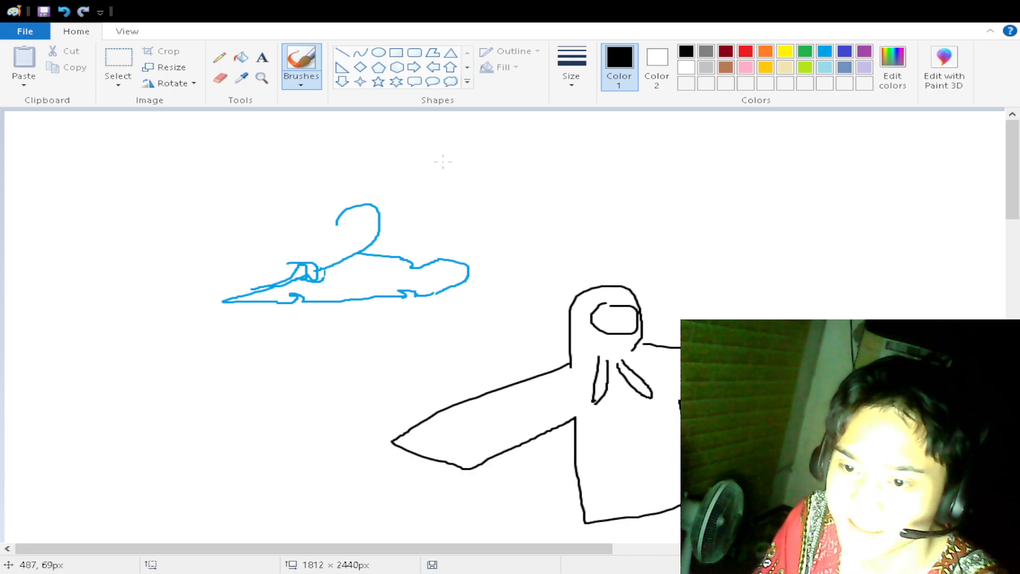
mouse_move(709, 298)
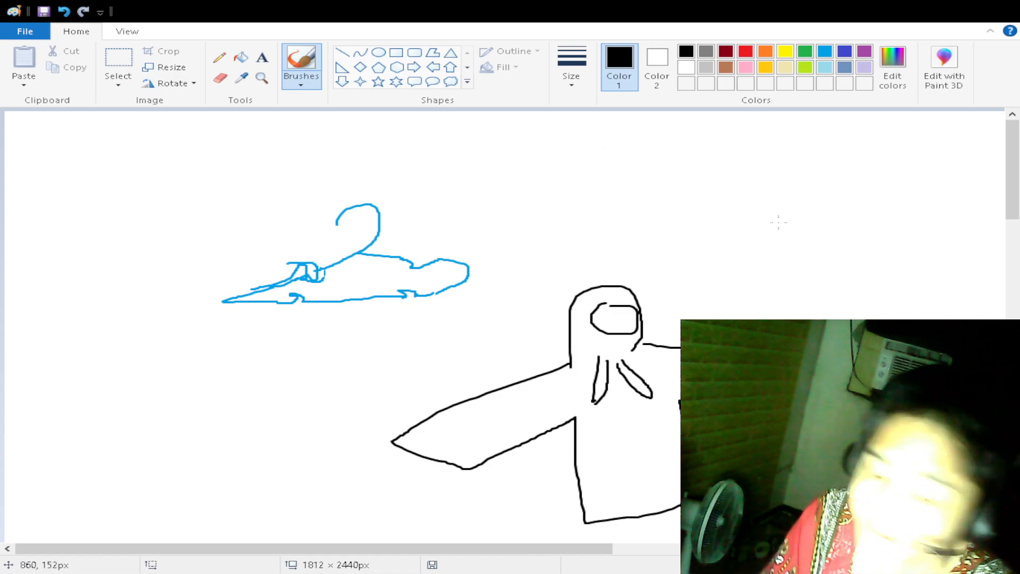
Draw a black garment under the blue hanger, then sketch a black hanger at top right.
drag(540, 244, 681, 290)
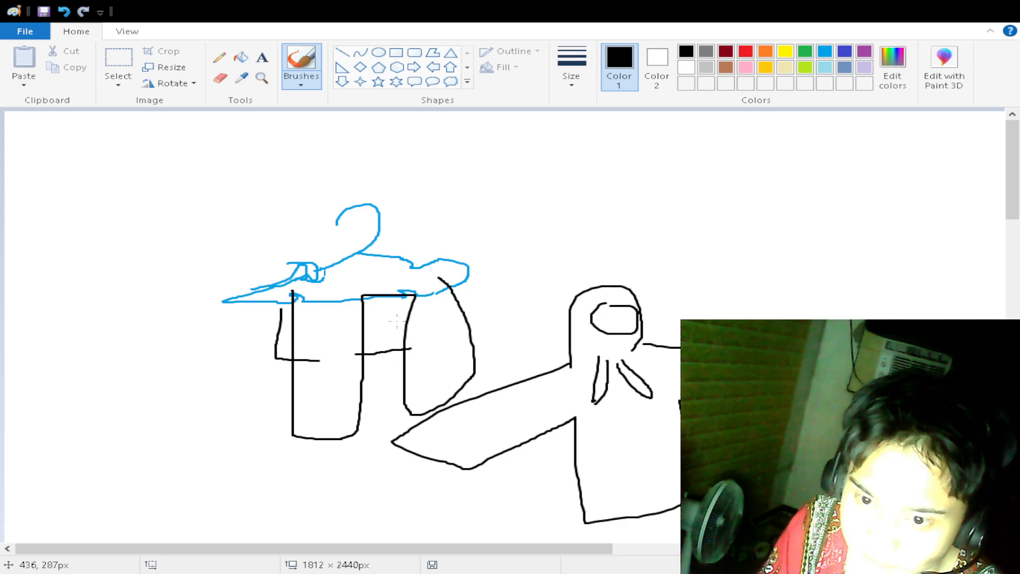
mouse_move(301, 290)
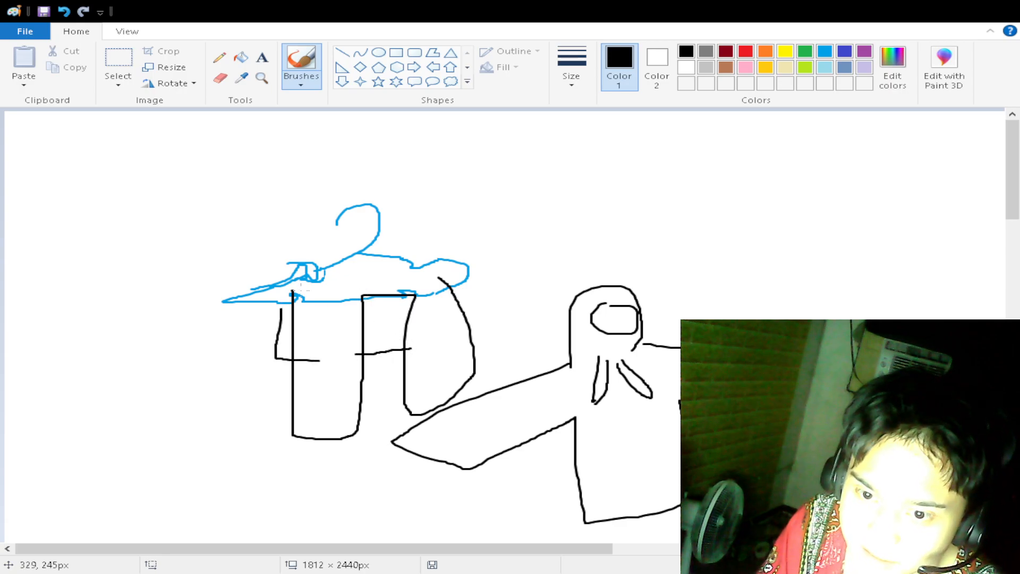
drag(293, 284, 443, 280)
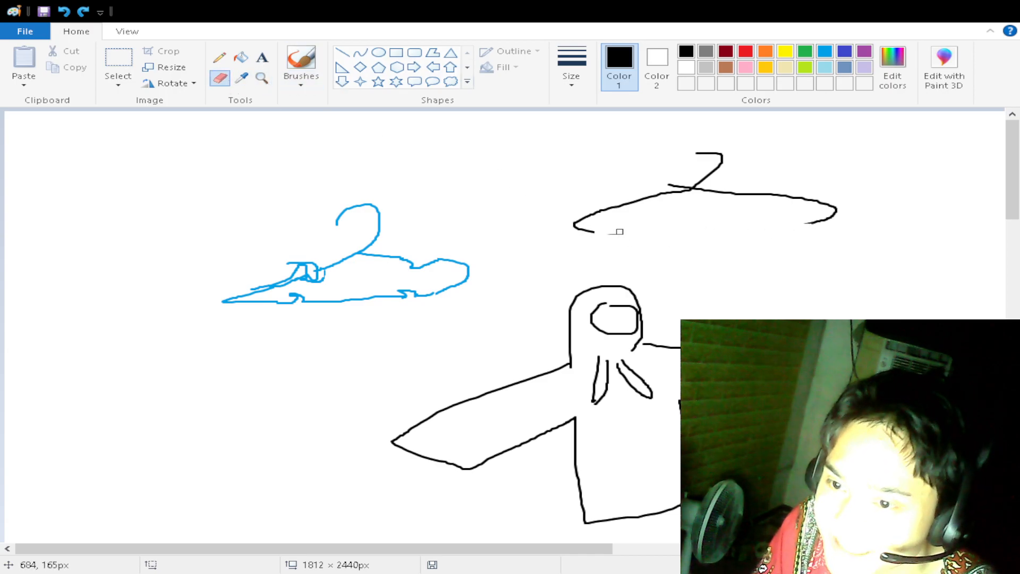
Close the black hanger's bar, double its hook, hang a jacket and draw an arrow at it.
click(301, 62)
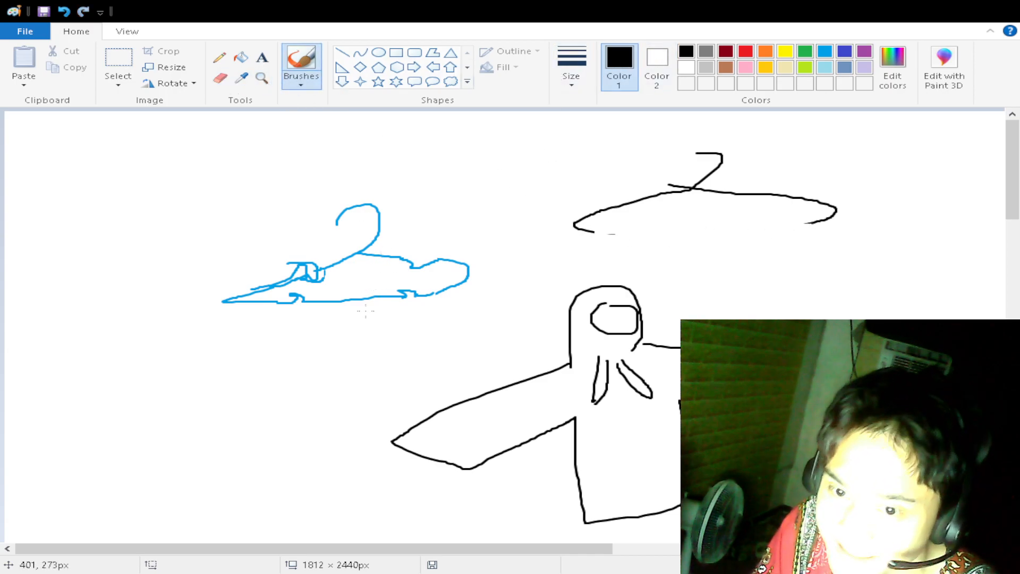
drag(582, 232, 849, 254)
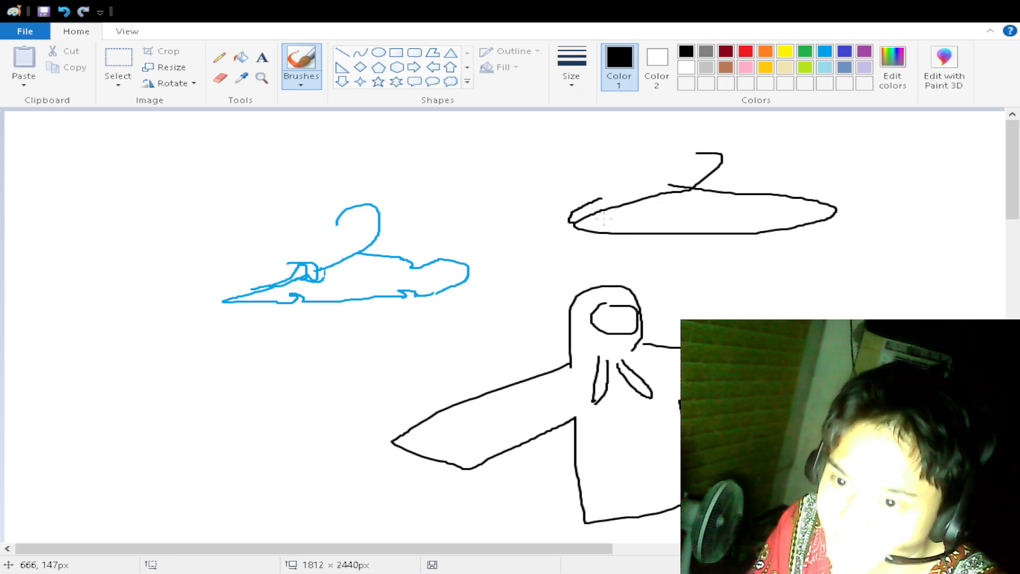
drag(573, 224, 823, 208)
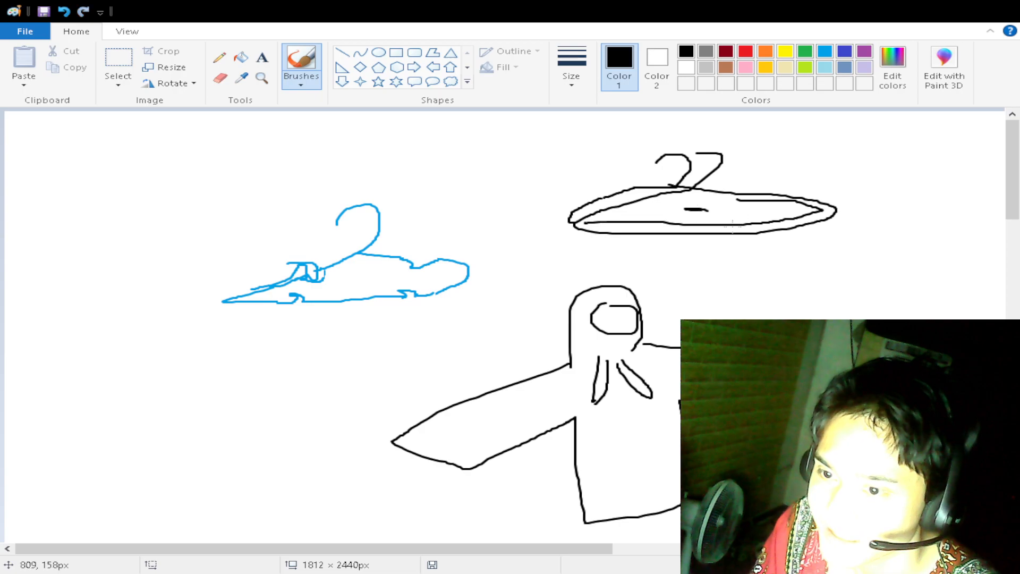
drag(768, 247, 820, 302)
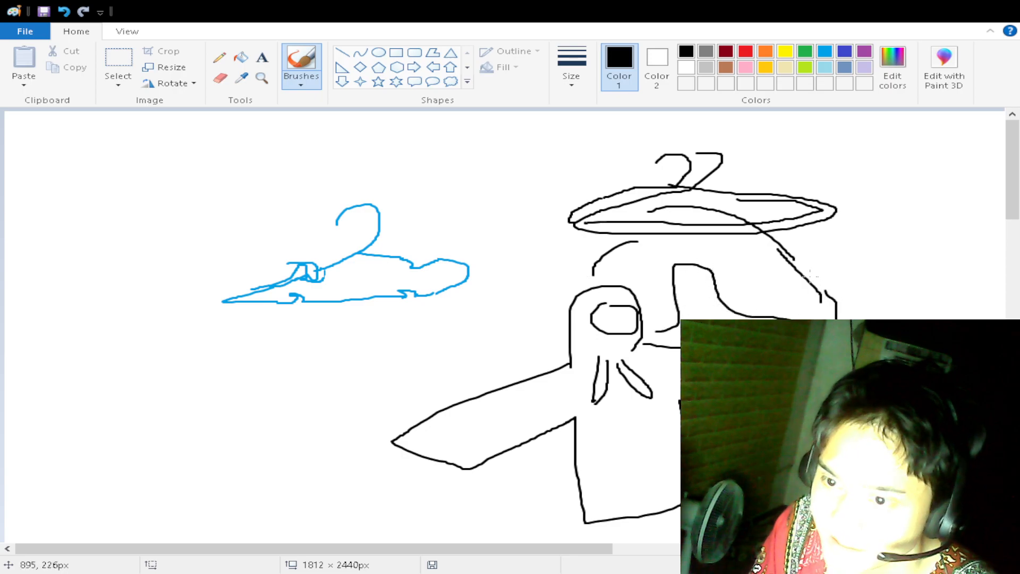
drag(986, 220, 828, 255)
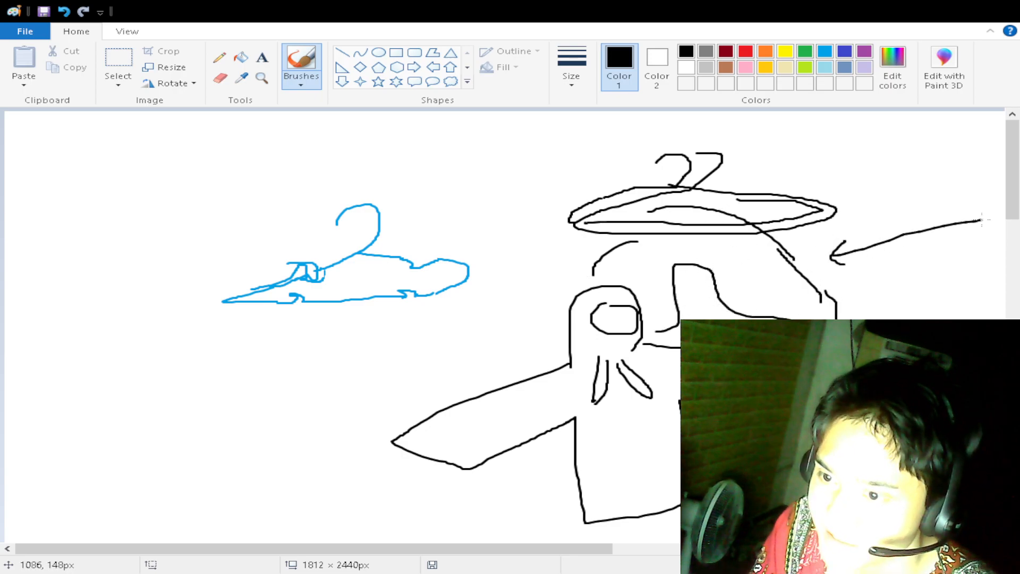